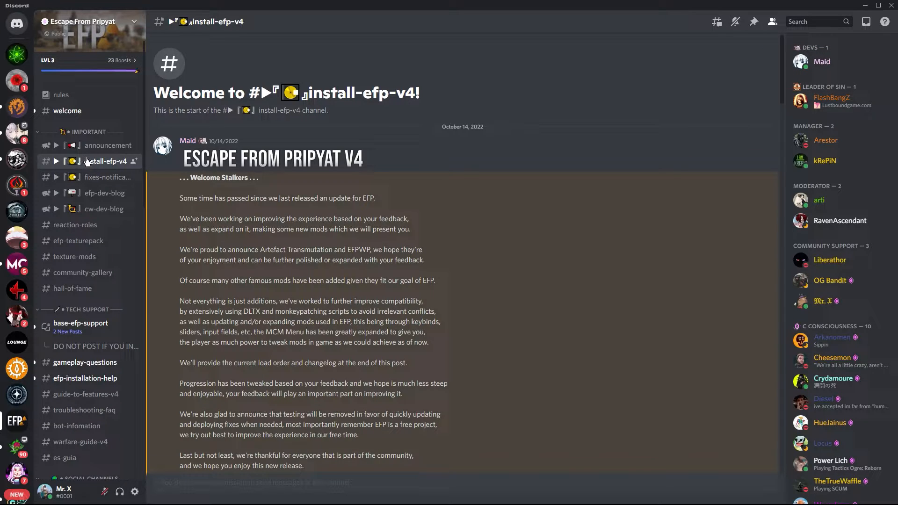
- Scroll the install-efp-v4 announcement to show the EFPv4 Google Drive mirror link
{"action": "scroll", "scroll_direction": "down", "scroll_amount": 3}
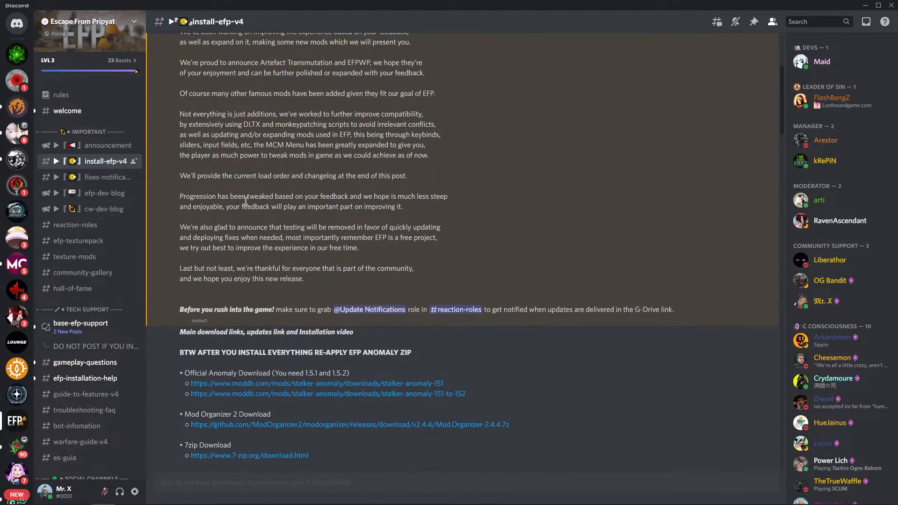
{"action": "scroll", "scroll_direction": "down", "scroll_amount": 3}
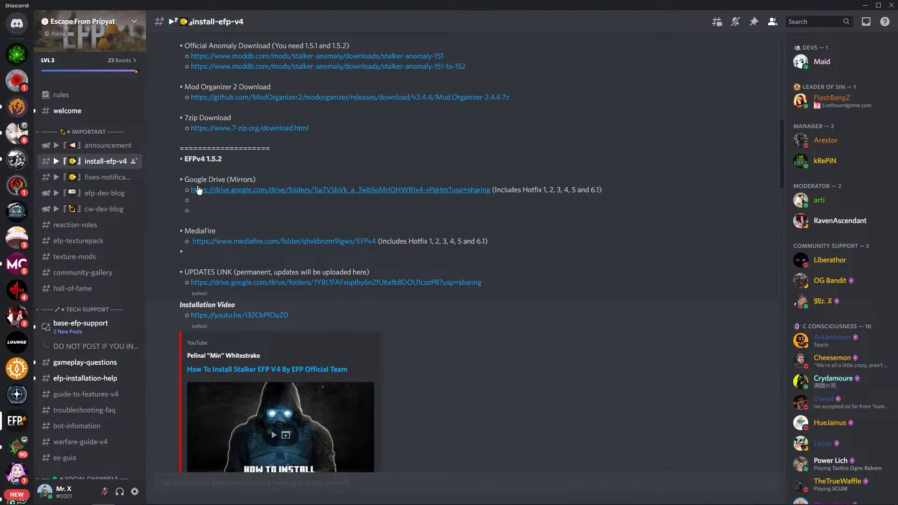
{"action": "mouse_move", "coordinate": [201, 219]}
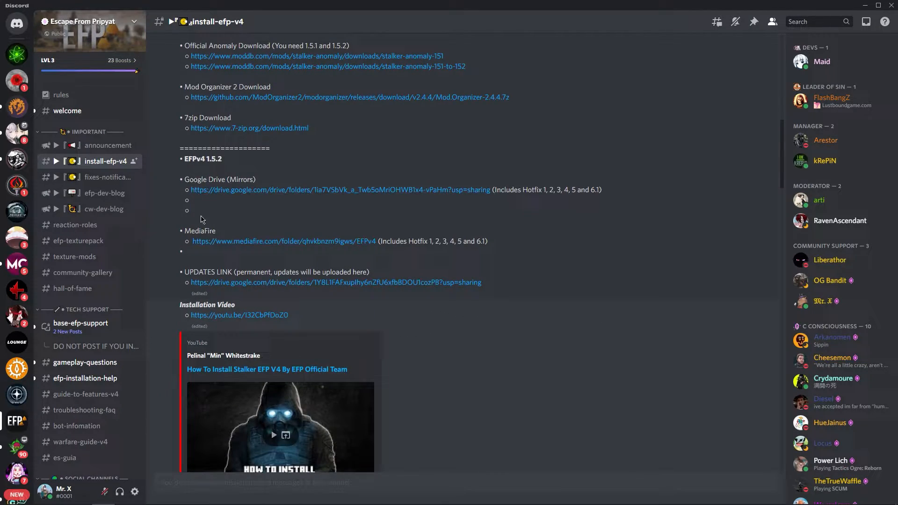
{"action": "mouse_move", "coordinate": [259, 189]}
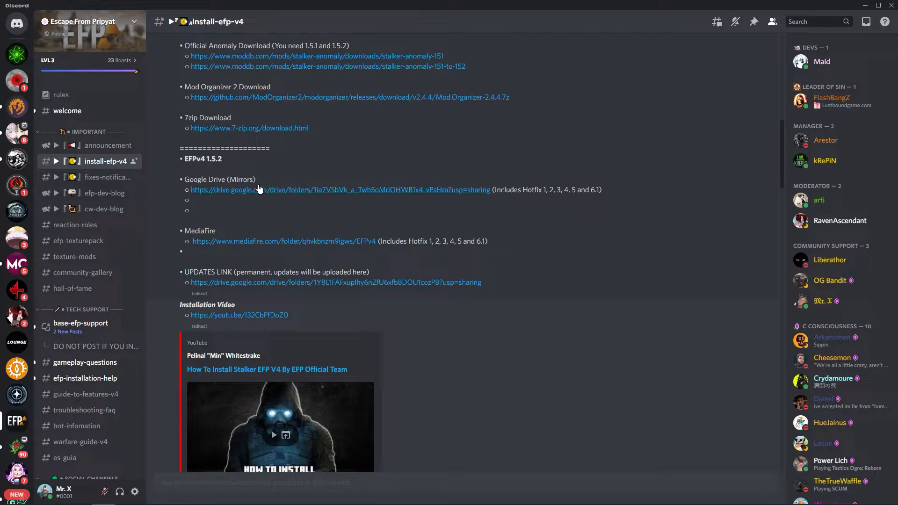
{"action": "mouse_move", "coordinate": [254, 181]}
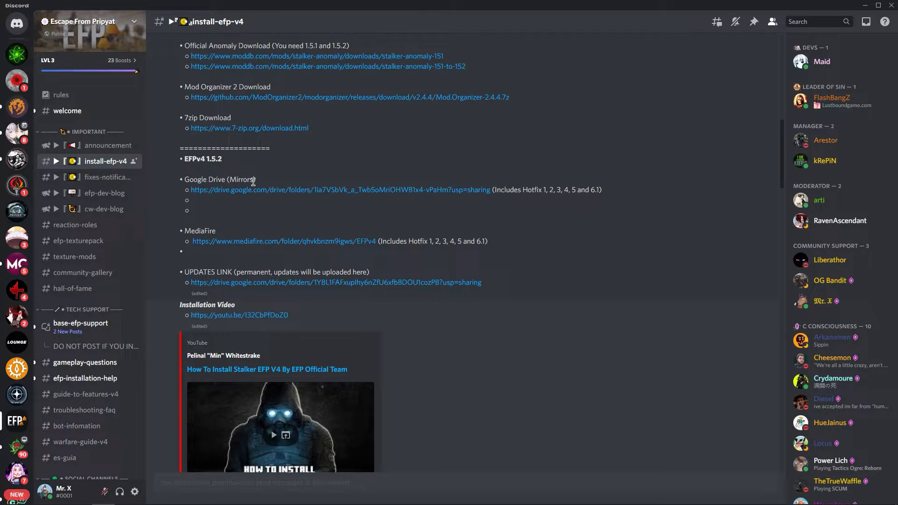
{"action": "mouse_move", "coordinate": [502, 193]}
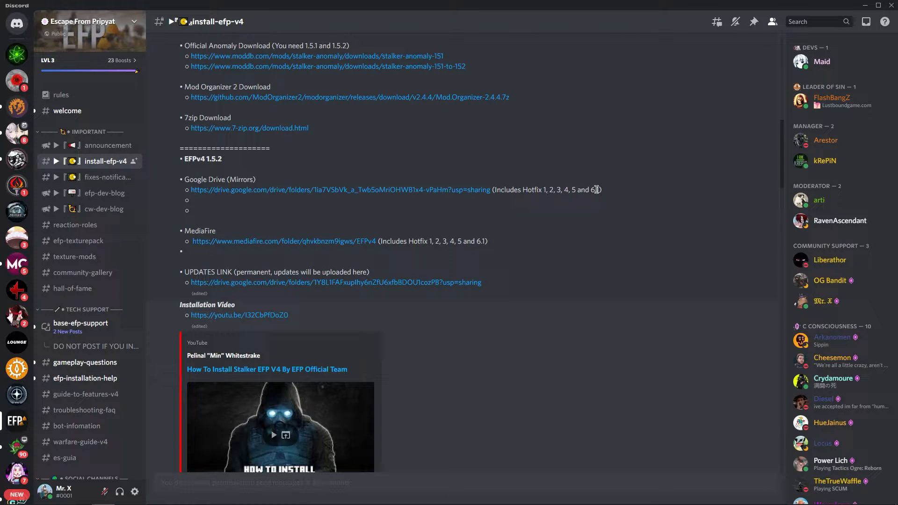
{"action": "scroll", "scroll_direction": "down", "scroll_amount": 3}
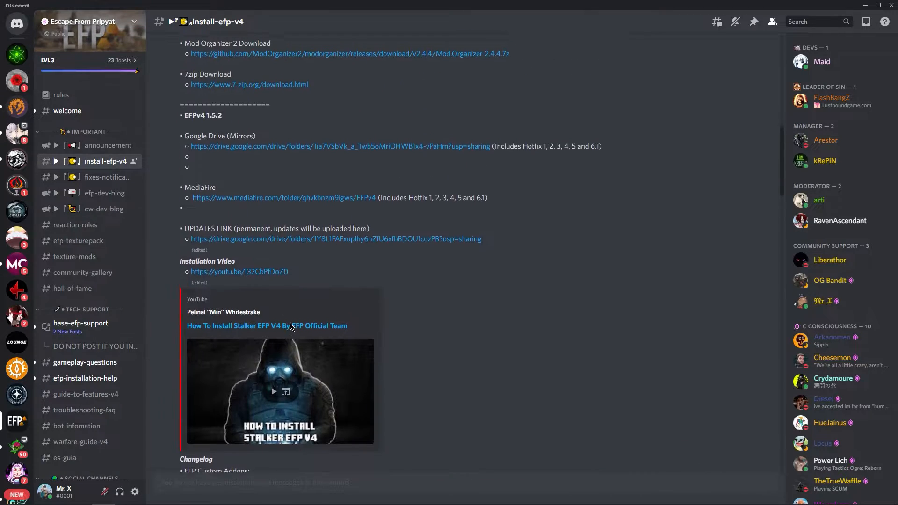
{"action": "scroll", "scroll_direction": "up", "scroll_amount": 3}
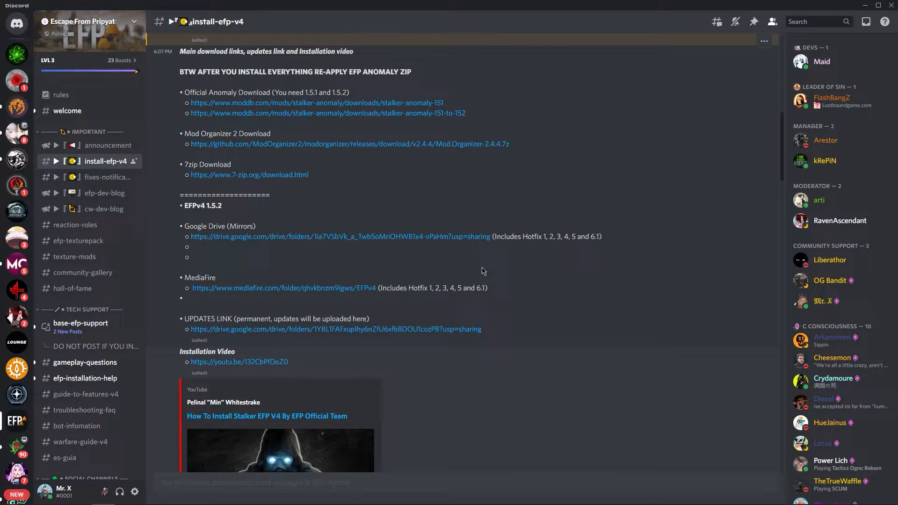
{"action": "mouse_move", "coordinate": [538, 256]}
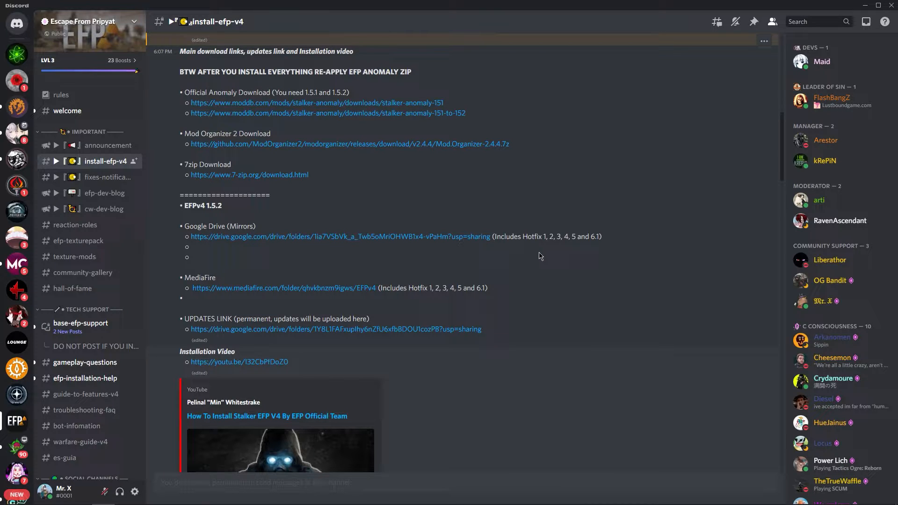
{"action": "mouse_move", "coordinate": [534, 222]}
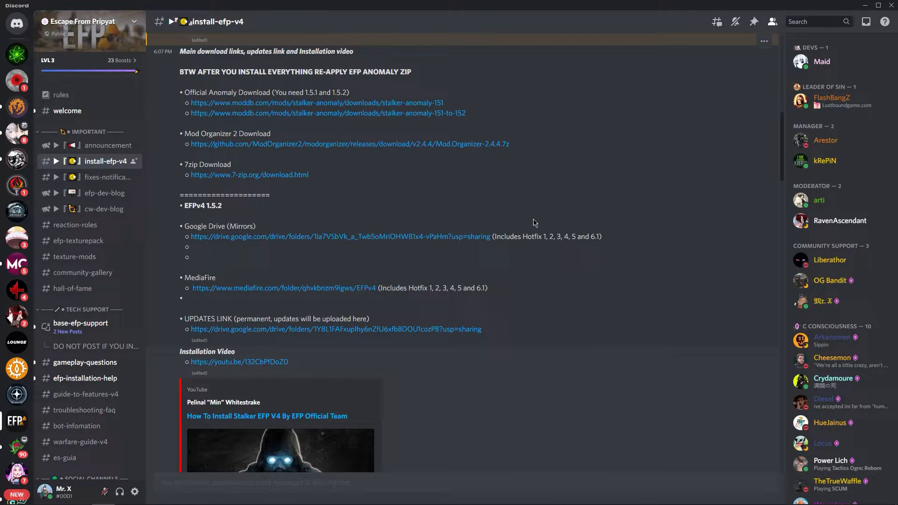
{"action": "mouse_move", "coordinate": [529, 227]}
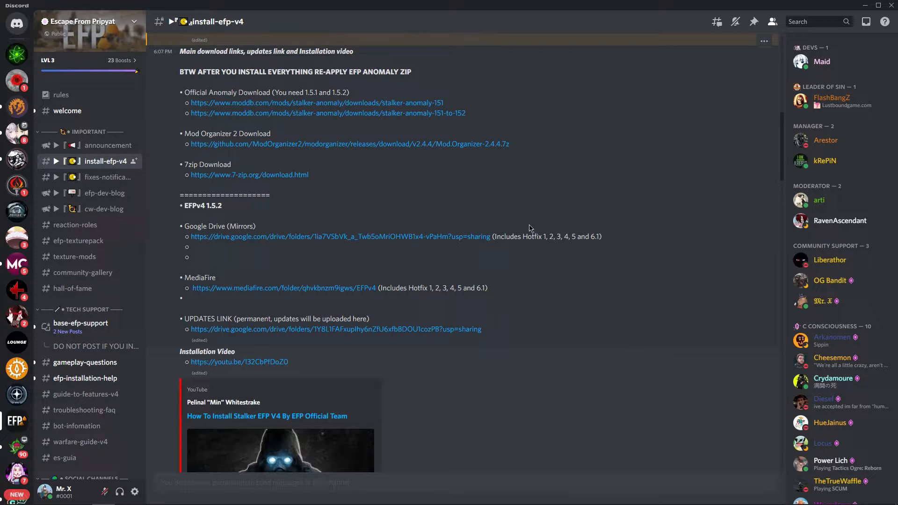
{"action": "mouse_move", "coordinate": [589, 235]}
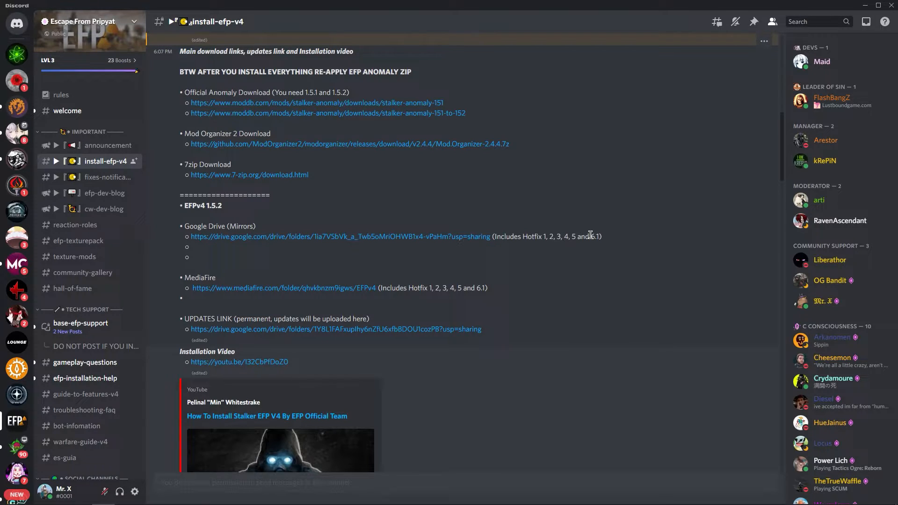
{"action": "mouse_move", "coordinate": [599, 246]}
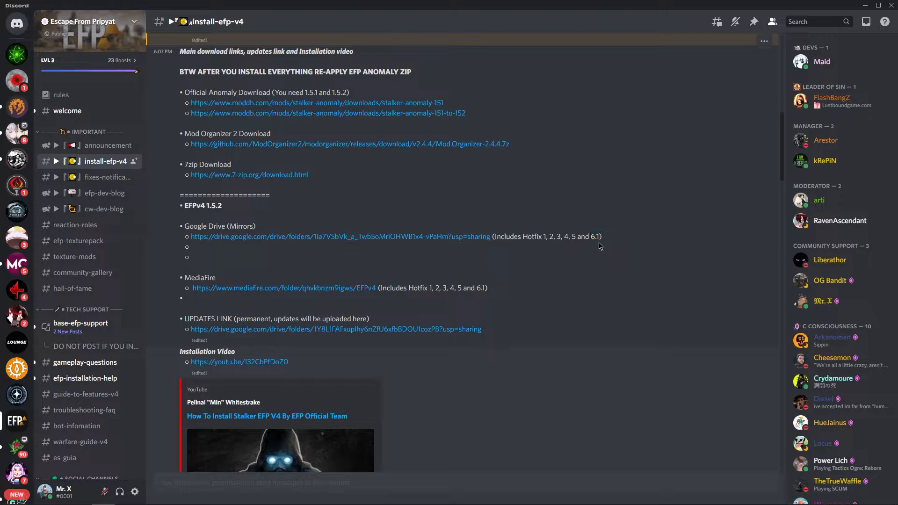
{"action": "mouse_move", "coordinate": [545, 240]}
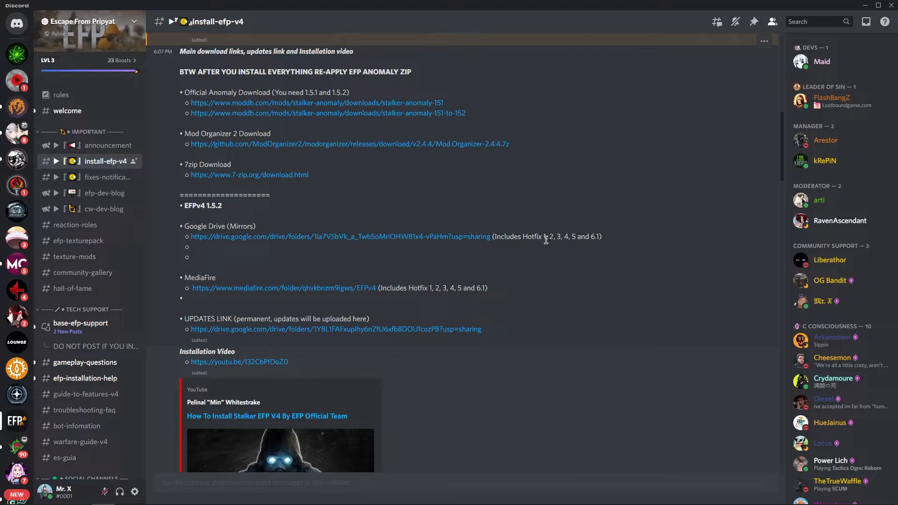
{"action": "mouse_move", "coordinate": [567, 234]}
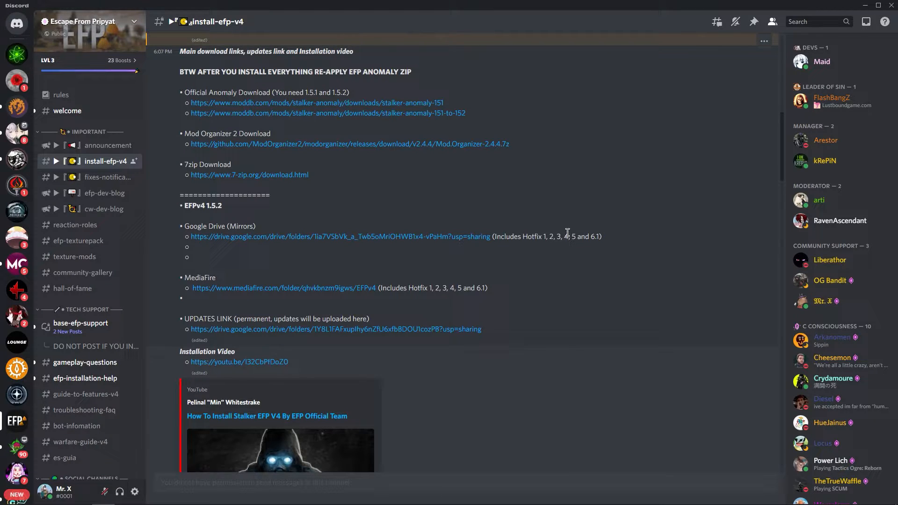
{"action": "mouse_move", "coordinate": [580, 232]}
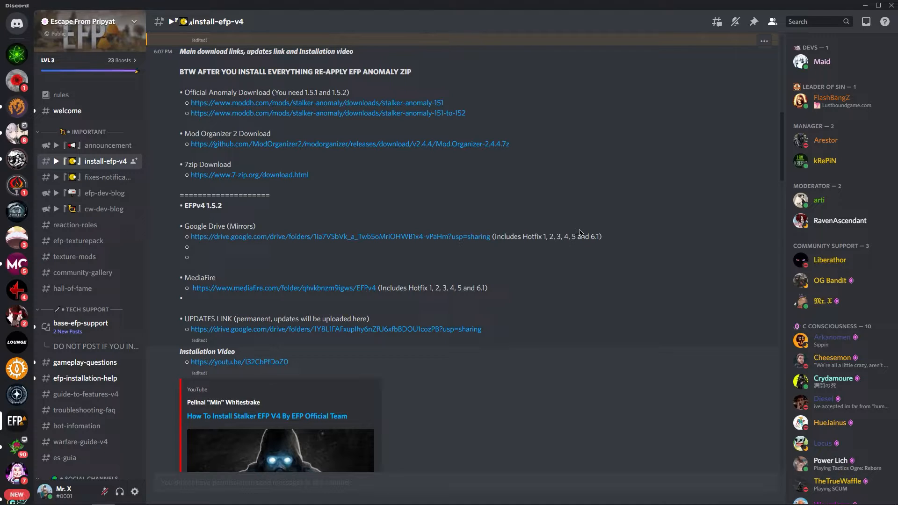
{"action": "mouse_move", "coordinate": [590, 237]}
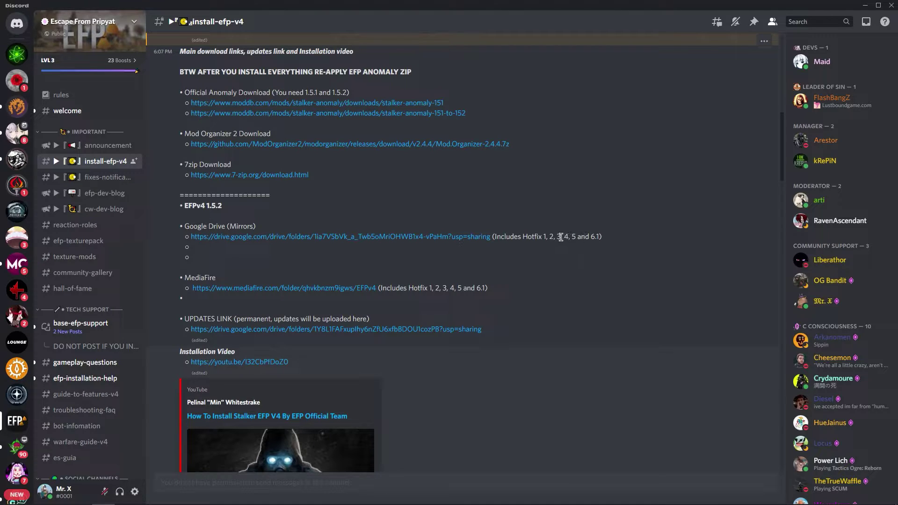
{"action": "mouse_move", "coordinate": [587, 237]}
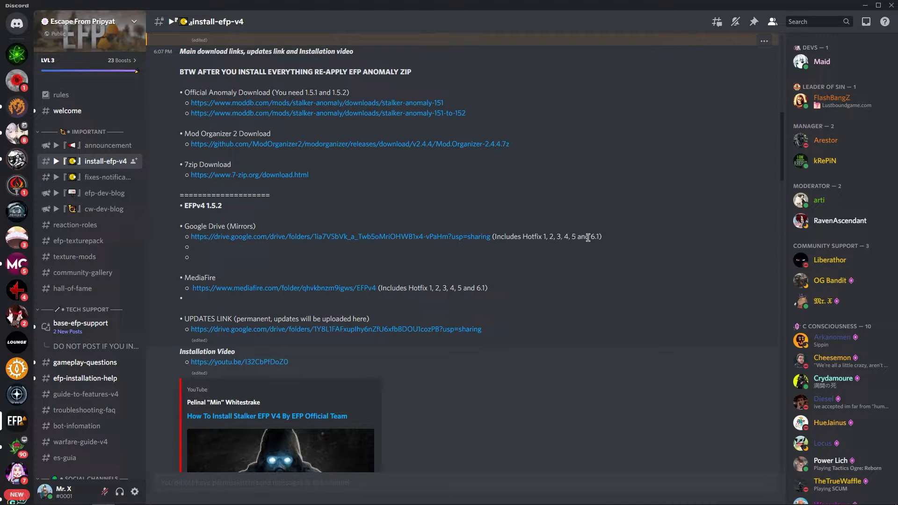
{"action": "mouse_move", "coordinate": [592, 237]}
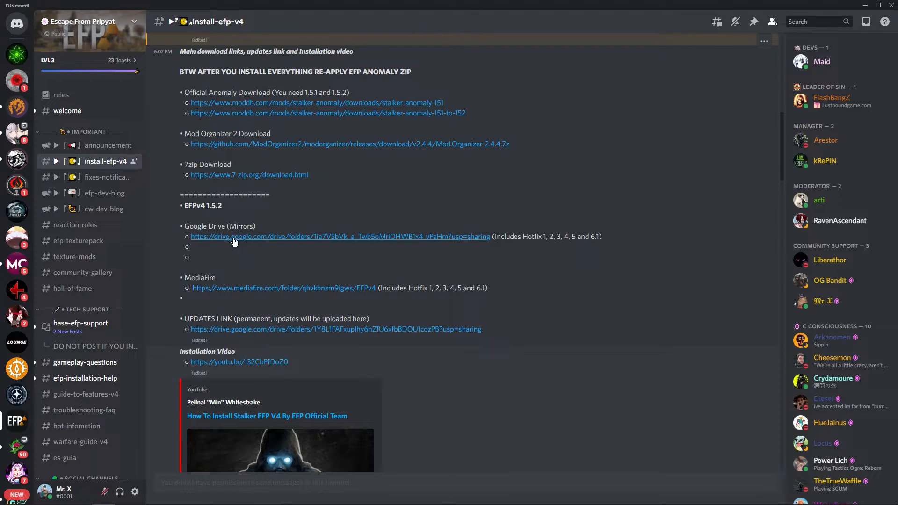
{"action": "mouse_move", "coordinate": [96, 496]}
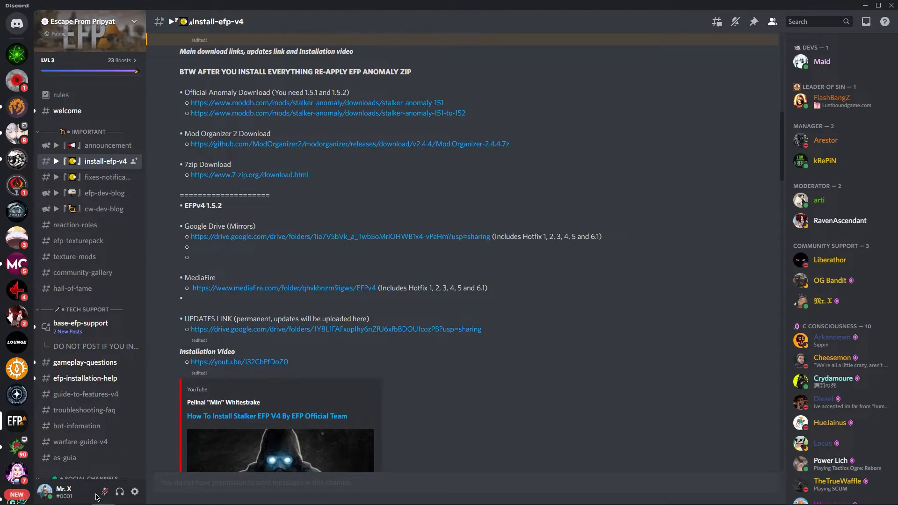
- Open the EFPv4 Google Drive folder and select the Updates folder
{"action": "left_click", "coordinate": [340, 237]}
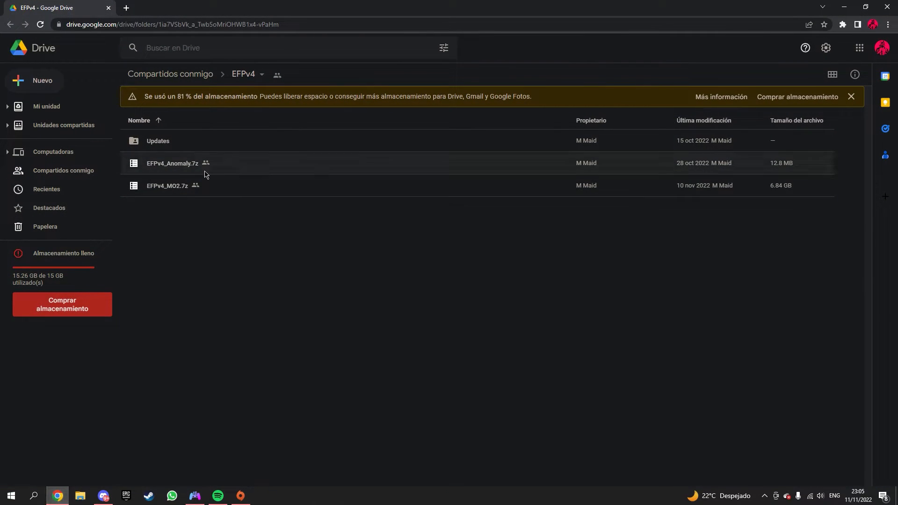
{"action": "mouse_move", "coordinate": [179, 194]}
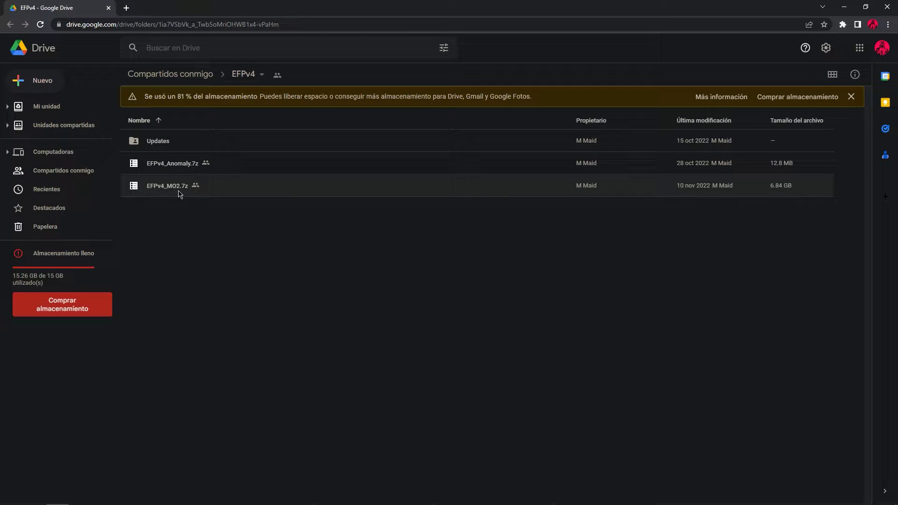
{"action": "mouse_move", "coordinate": [168, 169]}
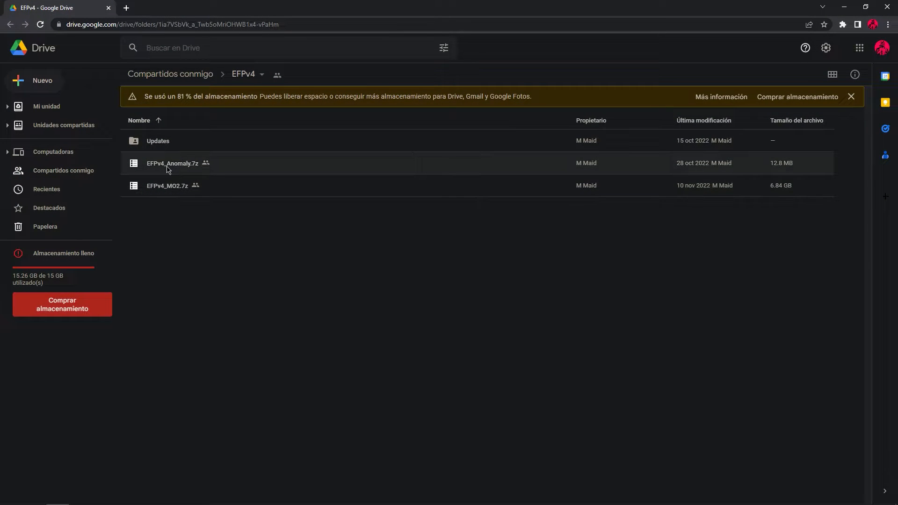
{"action": "mouse_move", "coordinate": [163, 141]}
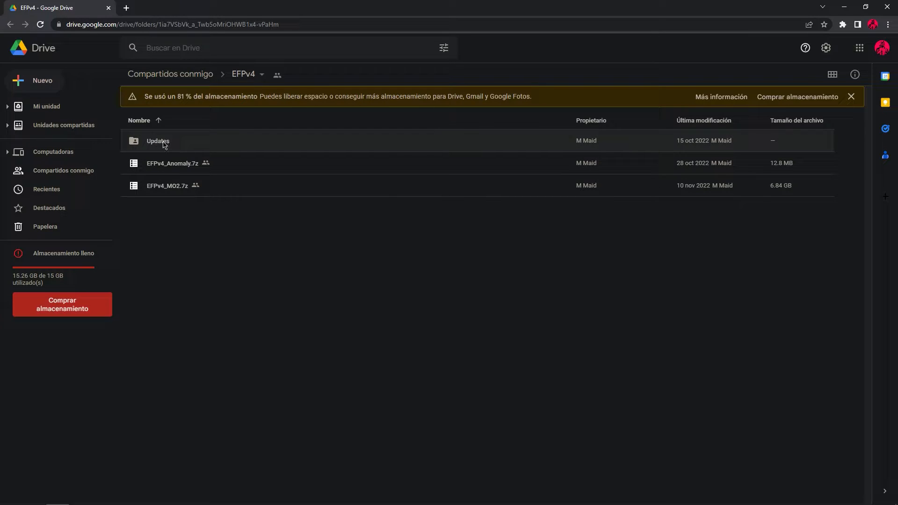
{"action": "left_click", "coordinate": [158, 141]}
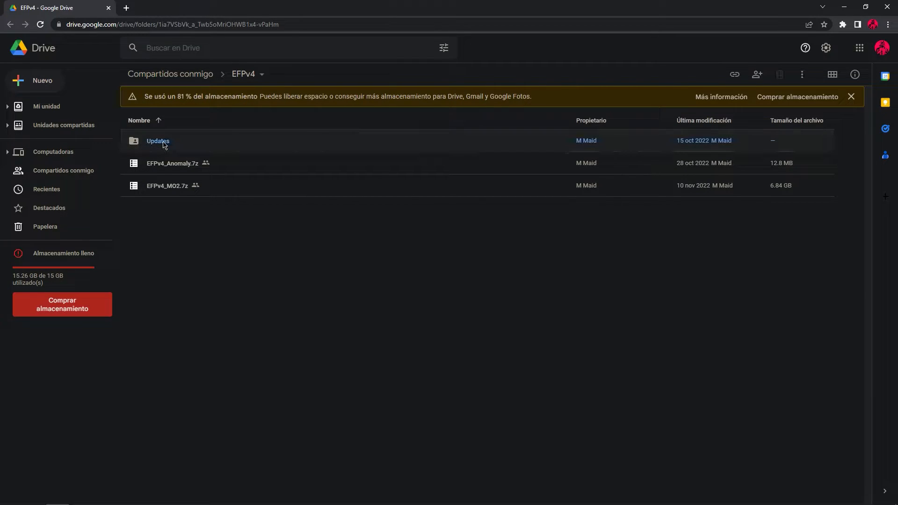
- Download v4_Hotfix5.7z and v4_Hotfix6_1.7z from the Updates folder as one zip
{"action": "double_click", "coordinate": [158, 141]}
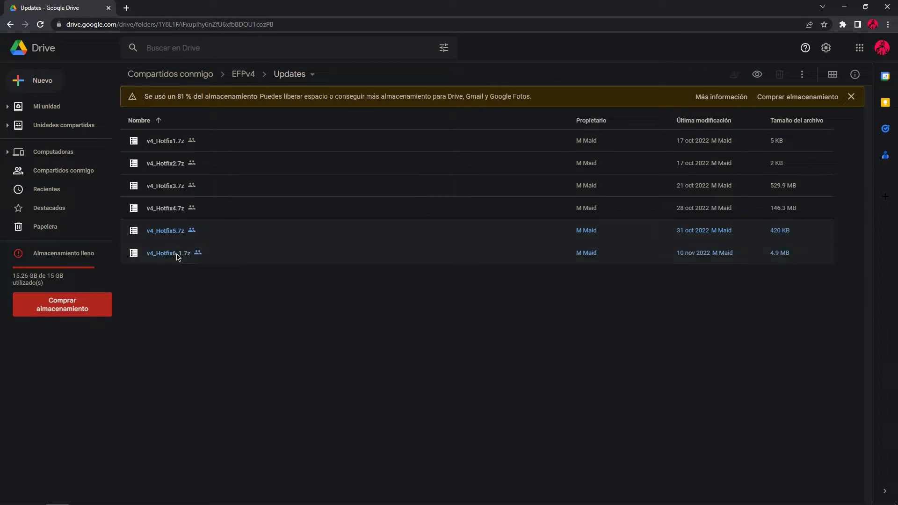
{"action": "right_click", "coordinate": [178, 252]}
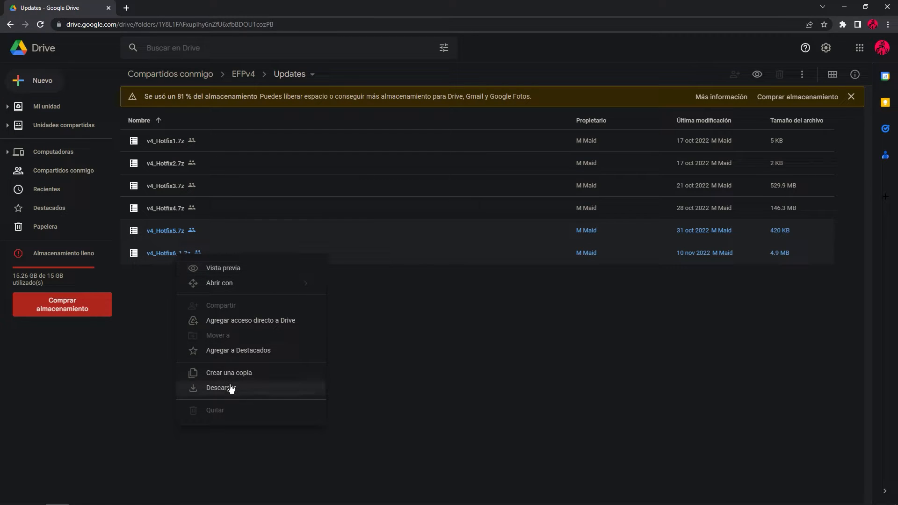
{"action": "left_click", "coordinate": [220, 387]}
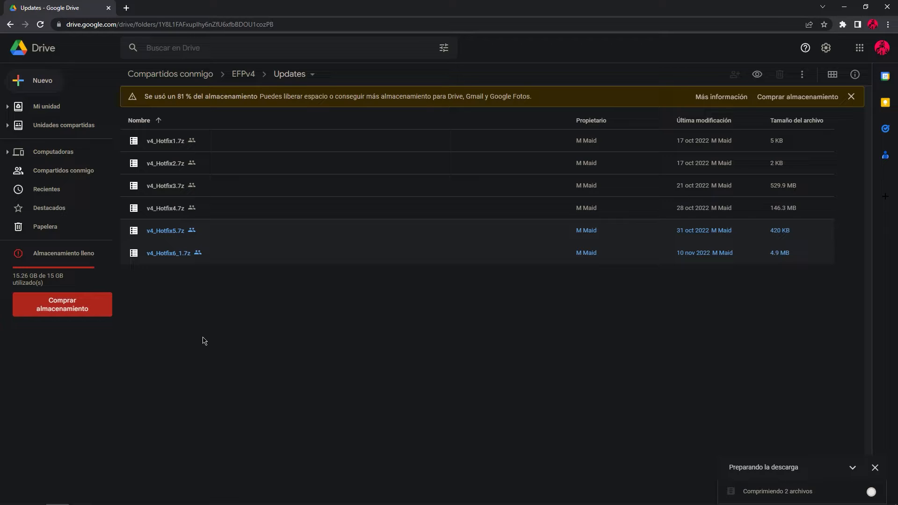
{"action": "mouse_move", "coordinate": [183, 305]}
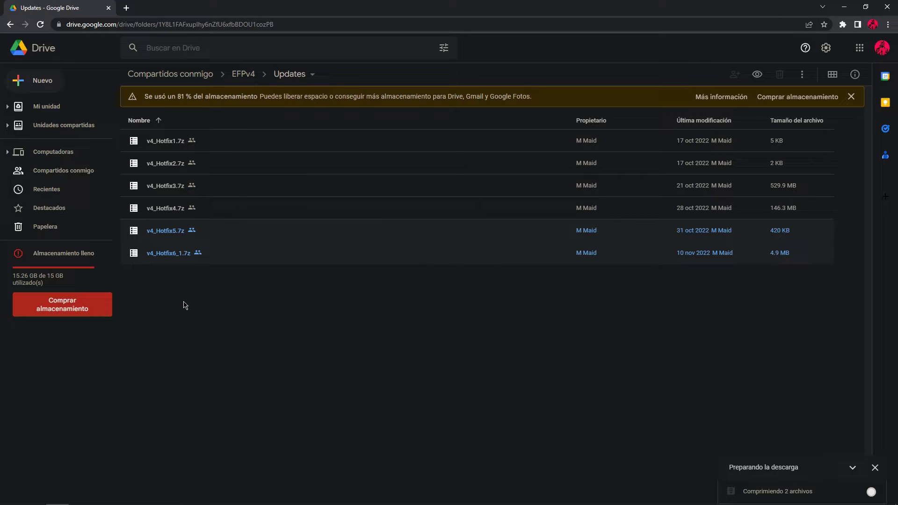
{"action": "mouse_move", "coordinate": [174, 252]}
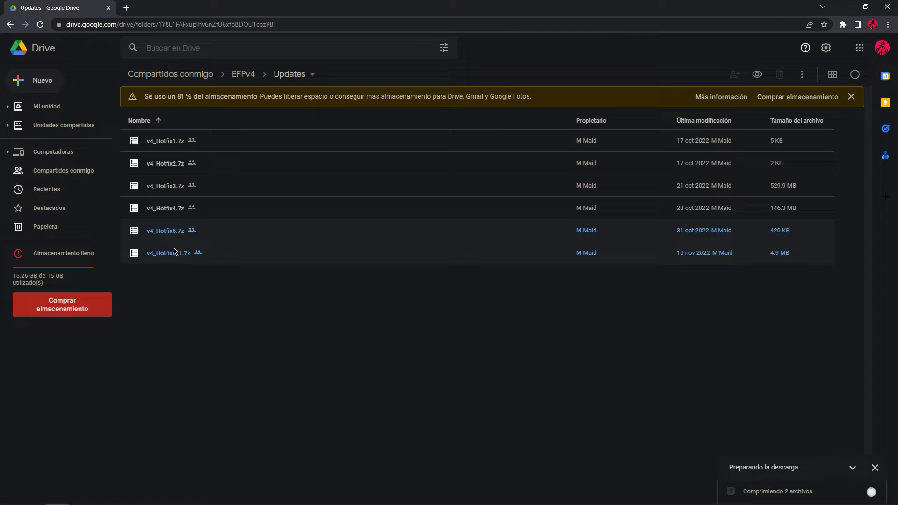
{"action": "mouse_move", "coordinate": [378, 289]}
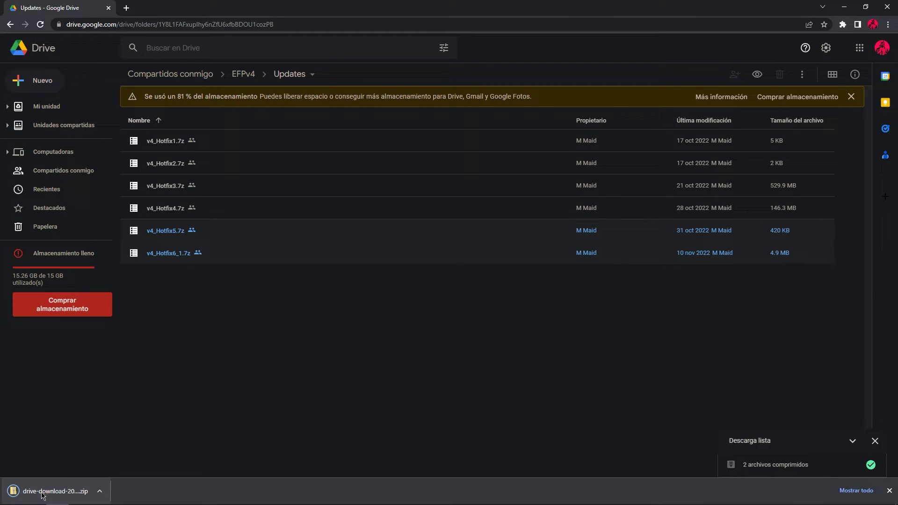
- Open the downloaded zip and browse into v4_Hotfix6_1.7z in 7-Zip
{"action": "left_click", "coordinate": [54, 491]}
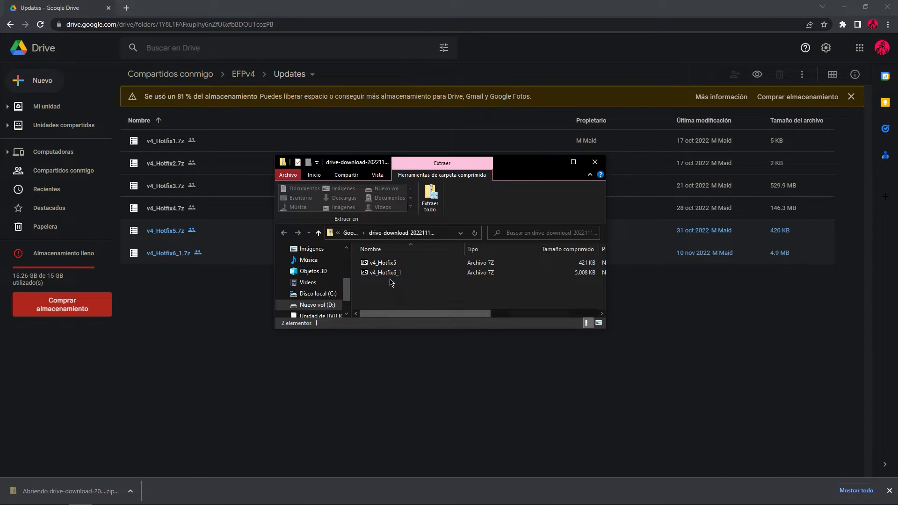
{"action": "double_click", "coordinate": [377, 262]}
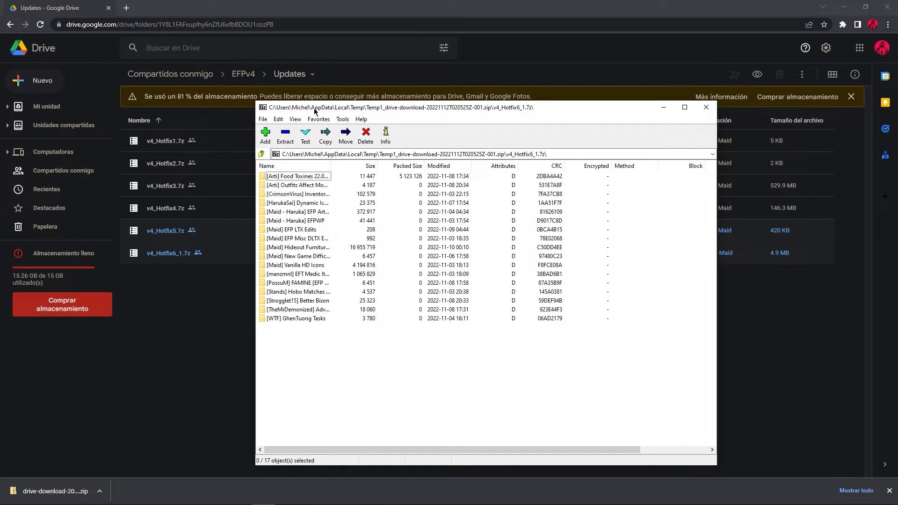
{"action": "mouse_move", "coordinate": [297, 326]}
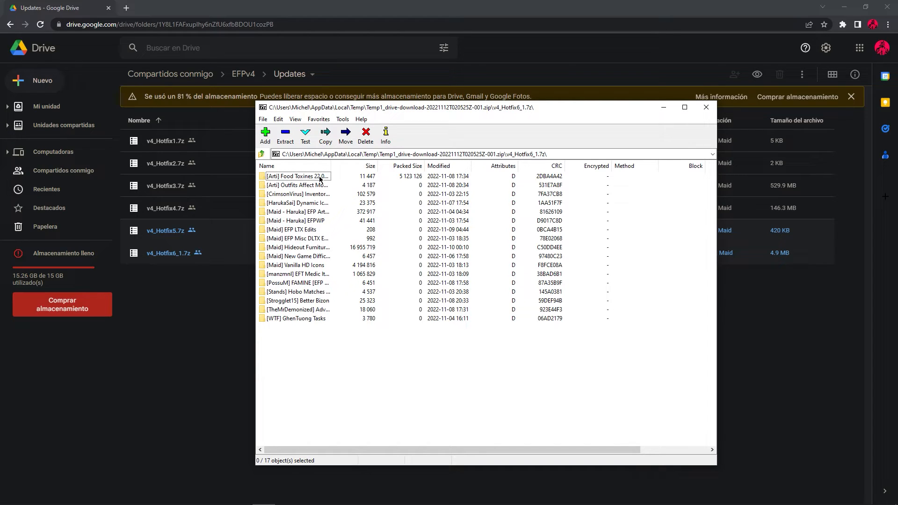
{"action": "mouse_move", "coordinate": [376, 274]}
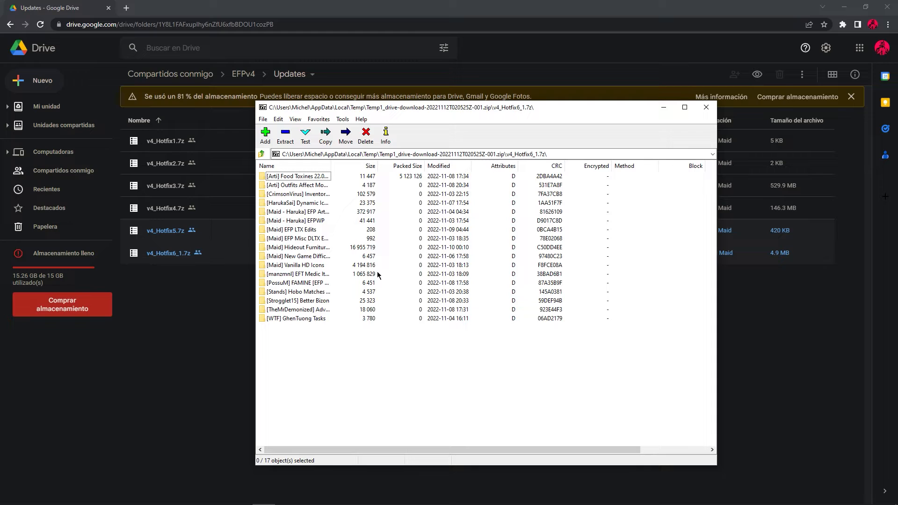
{"action": "mouse_move", "coordinate": [285, 135]}
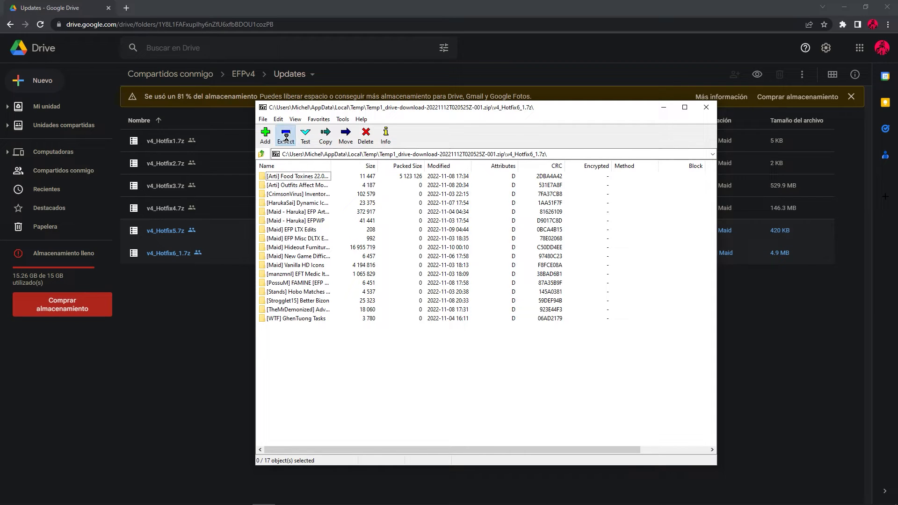
- Extract v4_Hotfix6_1's 17 mod folders to D:\MO2 4.0\mods\, then close the archive windows
{"action": "left_click", "coordinate": [325, 135]}
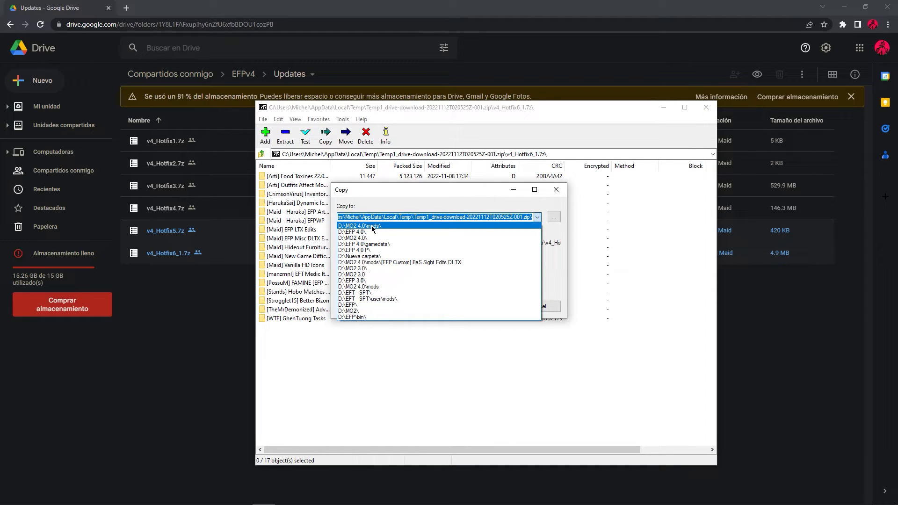
{"action": "left_click", "coordinate": [359, 225]}
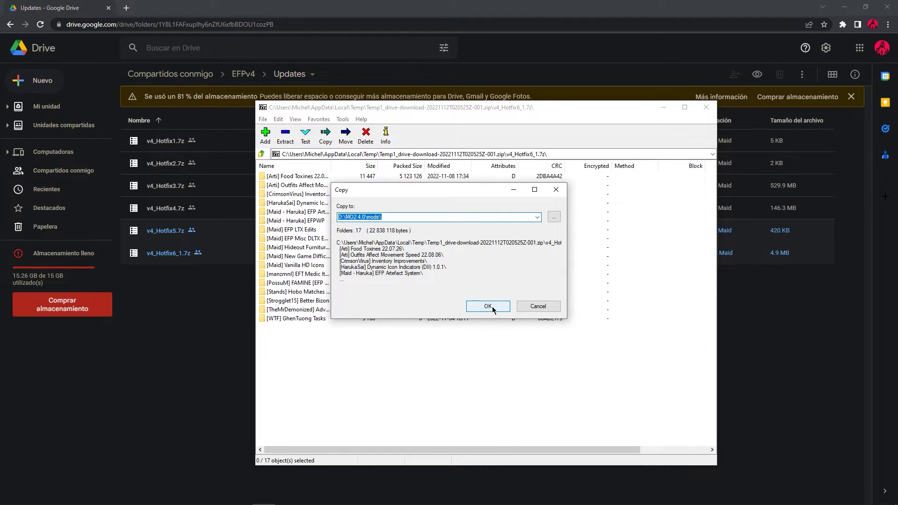
{"action": "left_click", "coordinate": [487, 306]}
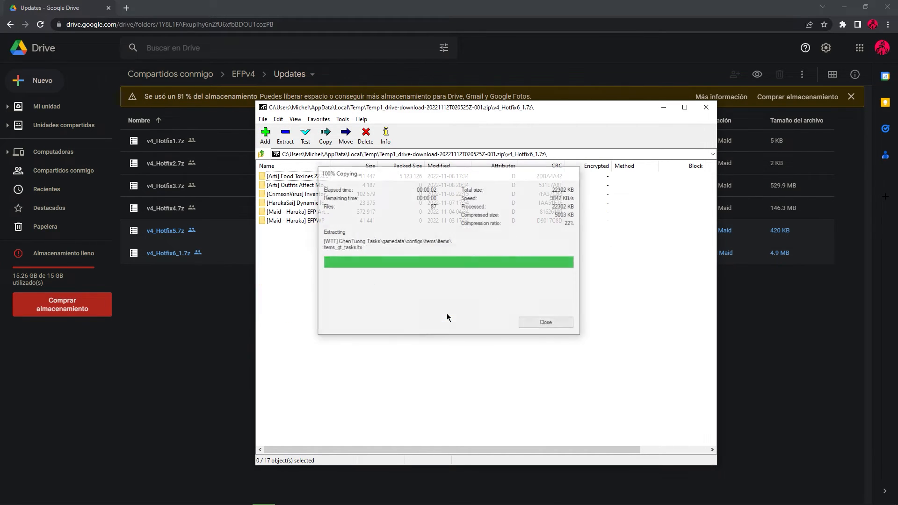
{"action": "left_click", "coordinate": [544, 322]}
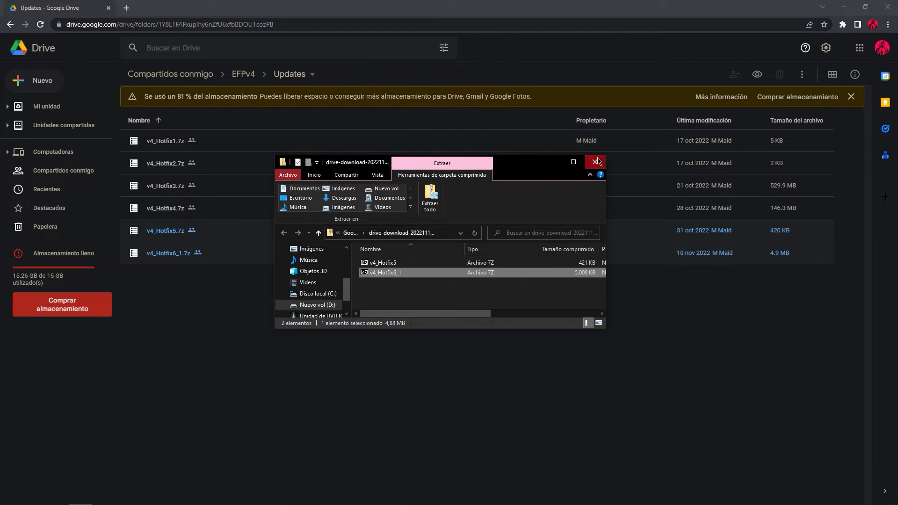
{"action": "left_click", "coordinate": [594, 162]}
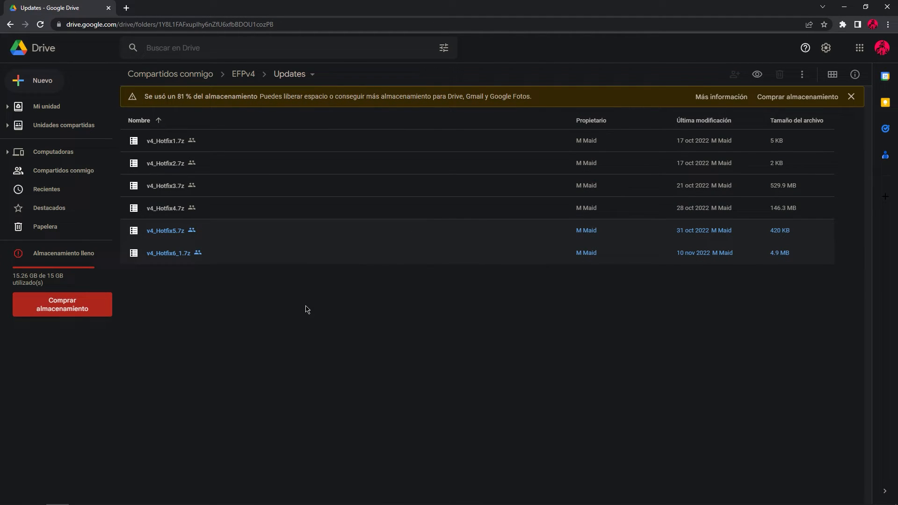
{"action": "mouse_move", "coordinate": [325, 303]}
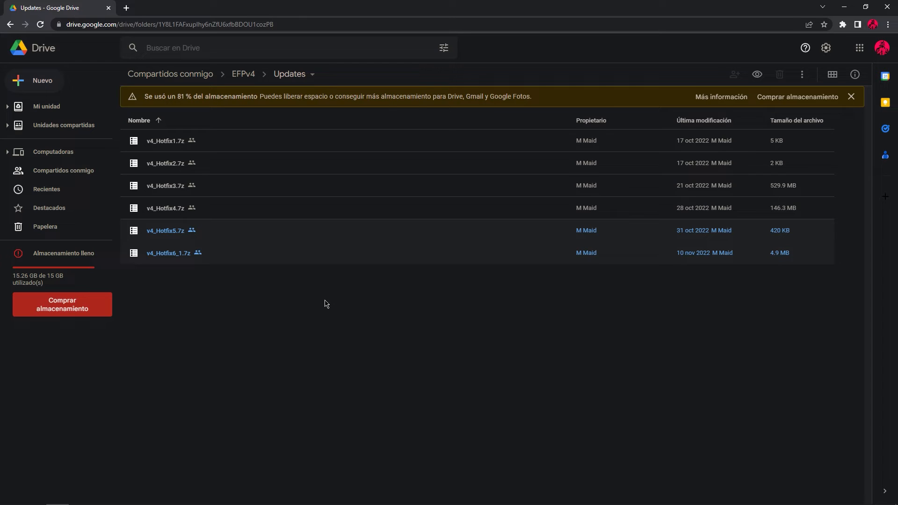
{"action": "mouse_move", "coordinate": [351, 299]}
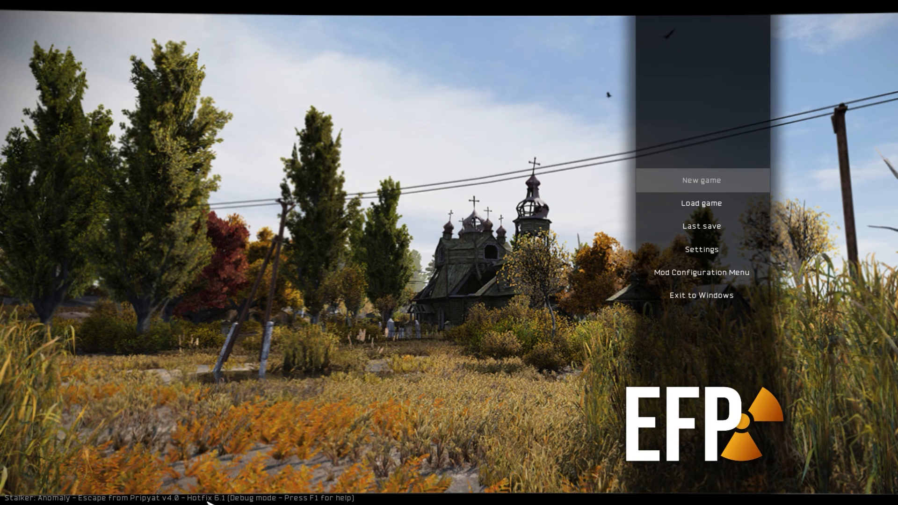
{"action": "mouse_move", "coordinate": [212, 417]}
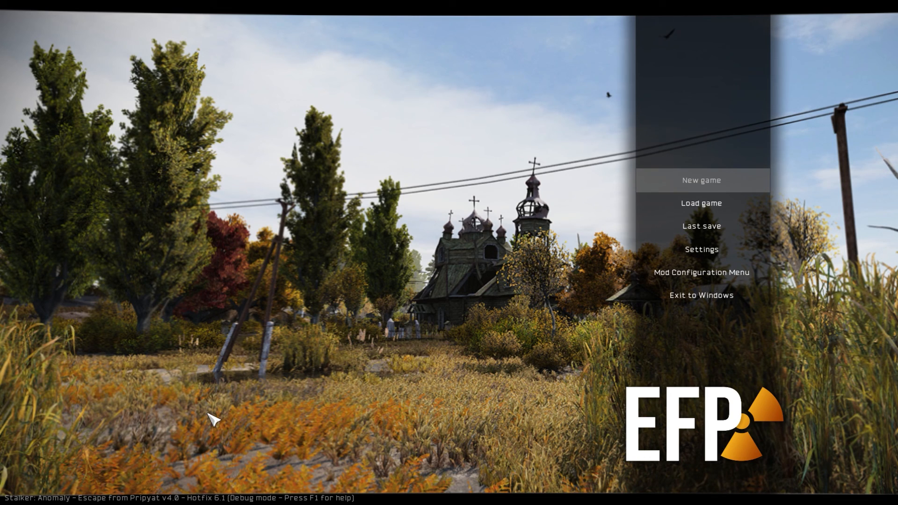